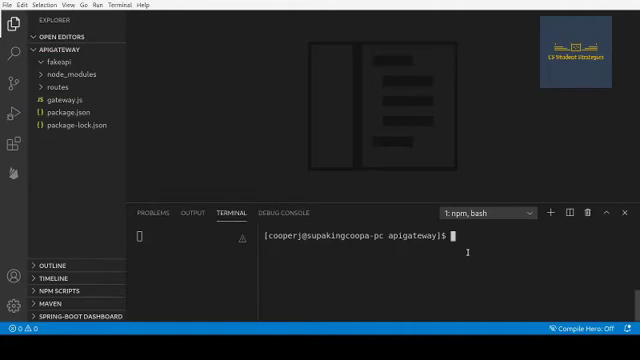
{"action": "type", "text": "cd fakeapi/"}
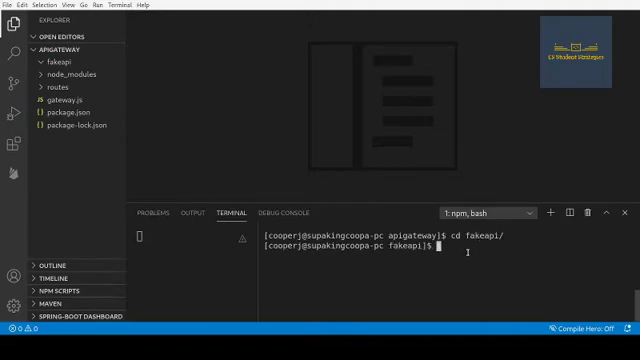
{"action": "type", "text": "npm"}
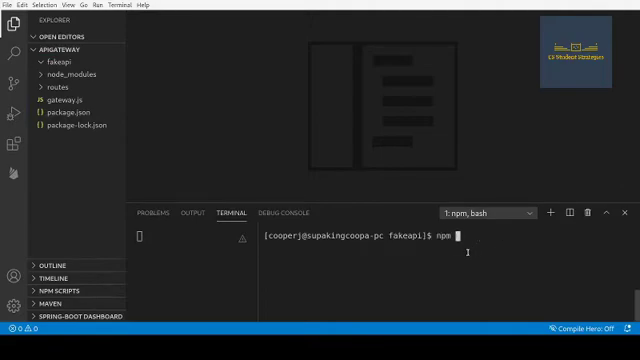
{"action": "type", "text": "init"}
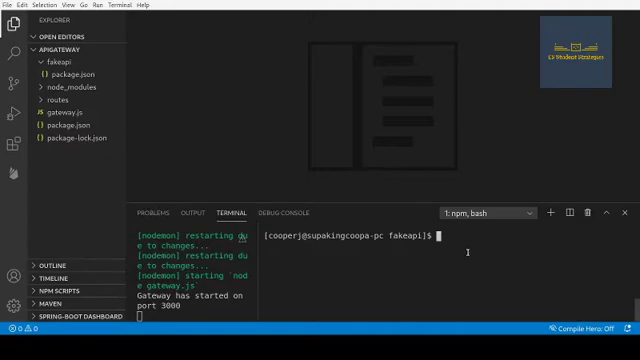
{"action": "type", "text": "npm"}
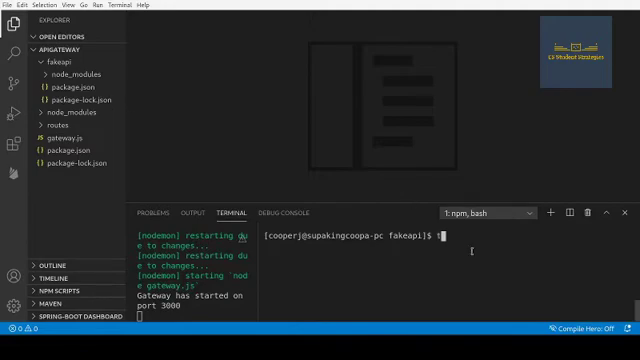
{"action": "type", "text": "touch server.js"}
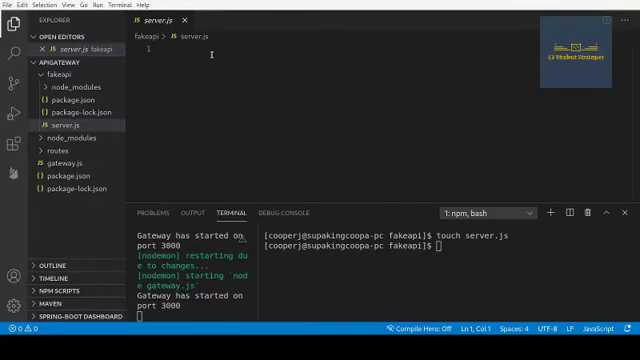
{"action": "type", "text": "const express = requ"}
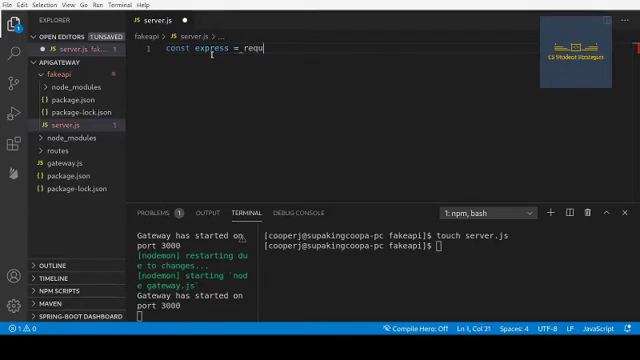
{"action": "type", "text": "ire('express"}
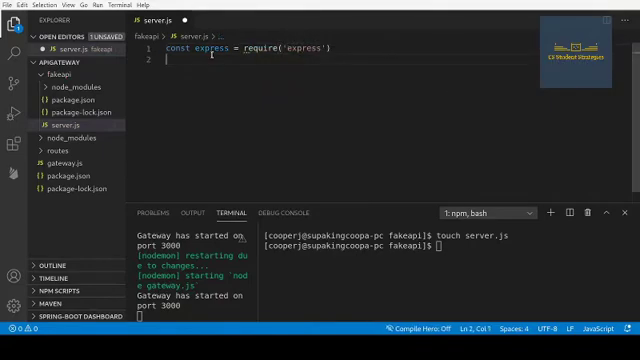
{"action": "type", "text": "cons"}
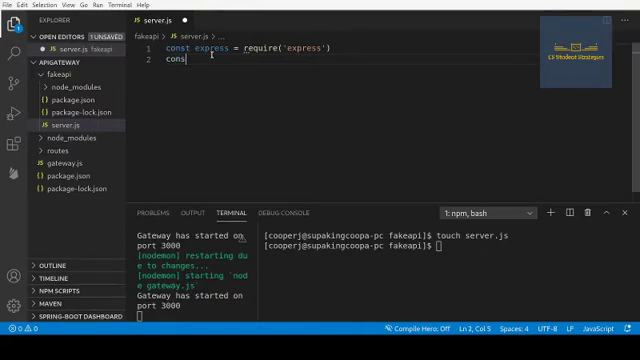
{"action": "type", "text": "app"}
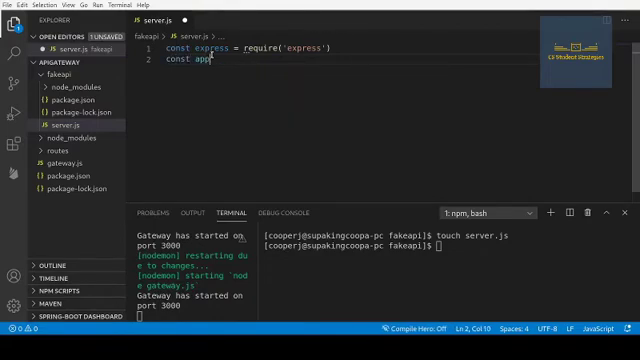
{"action": "type", "text": "= express("}
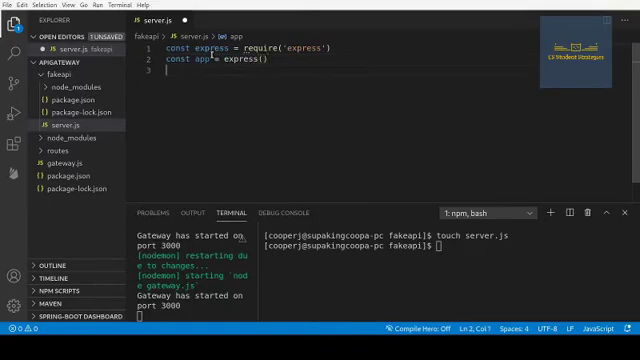
{"action": "type", "text": "ex"}
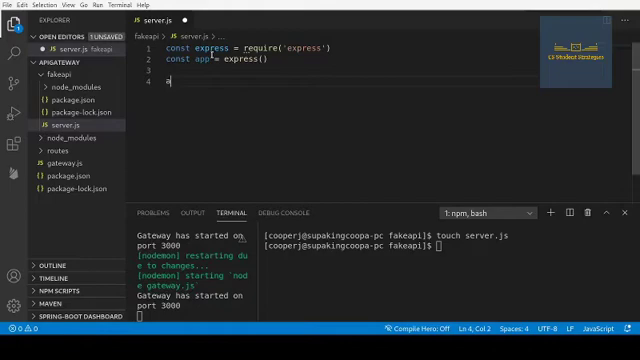
{"action": "type", "text": "pp.use()"}
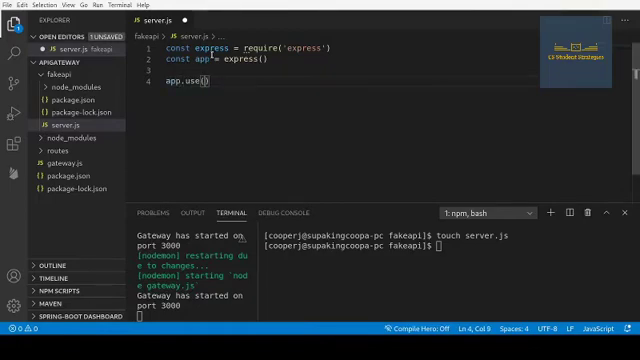
{"action": "type", "text": "express.ja"}
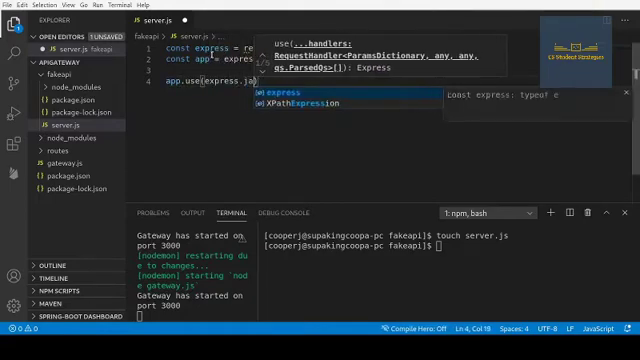
{"action": "type", "text": "json()"}
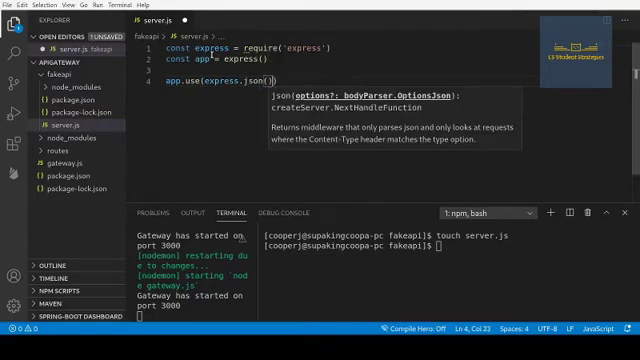
{"action": "type", "text": "app"}
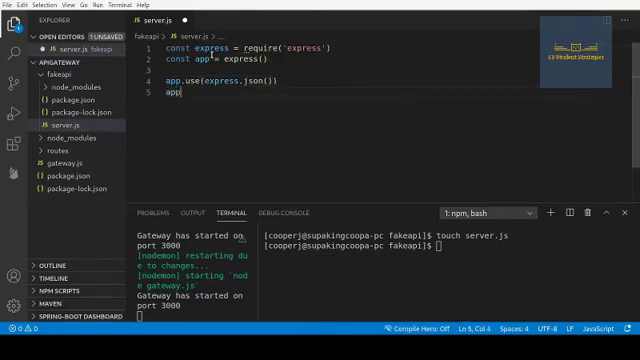
{"action": "type", "text": ".get()"}
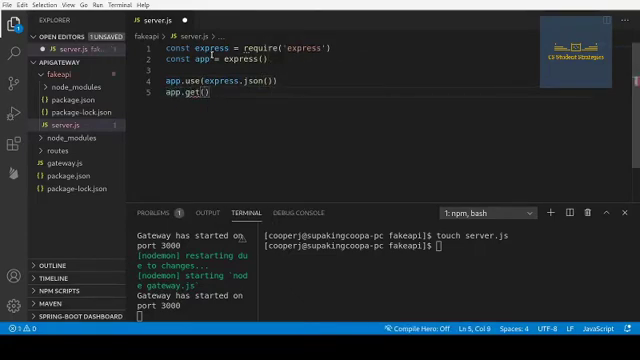
{"action": "type", "text": "'/'"}
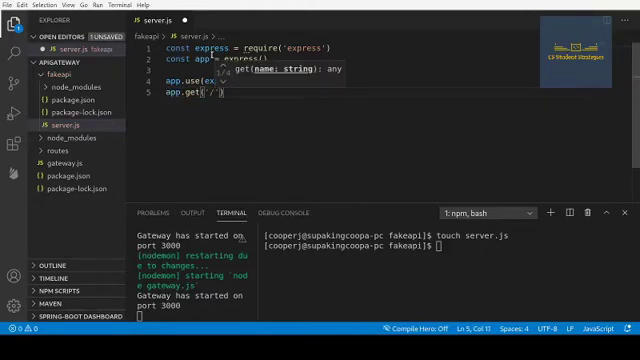
{"action": "type", "text": "/fakeapi"}
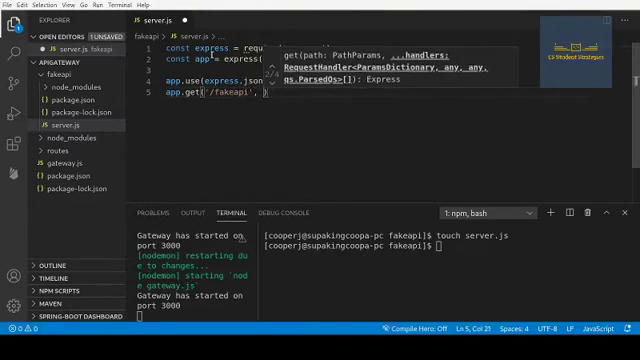
{"action": "type", "text": "req, res"}
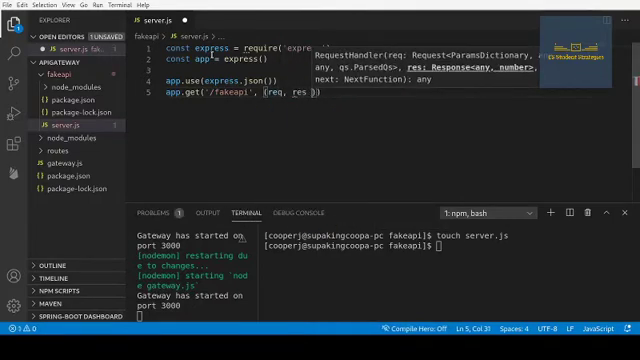
{"action": "type", "text": "next)"}
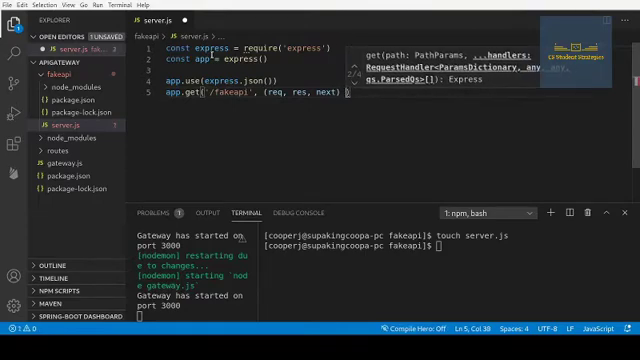
{"action": "type", "text": "=> {"}
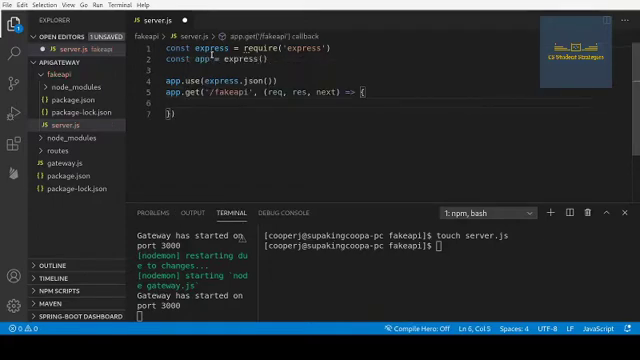
{"action": "type", "text": "res."}
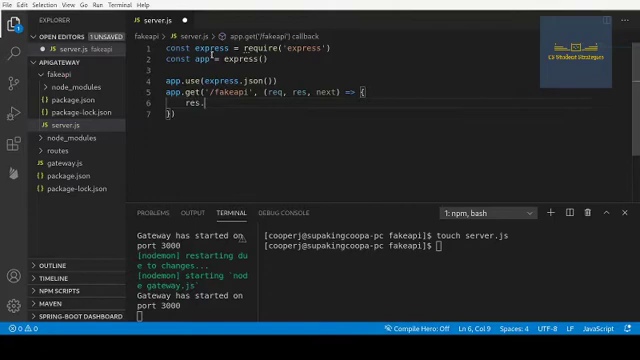
{"action": "type", "text": "send()"}
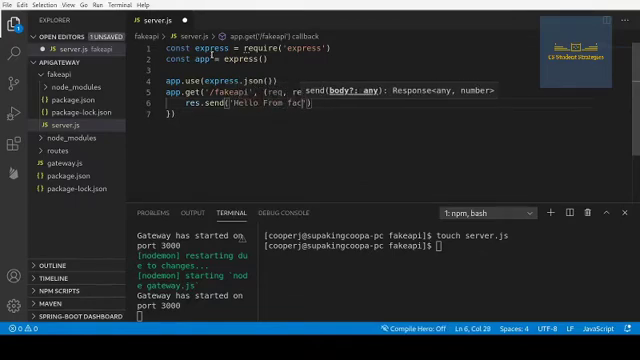
{"action": "type", "text": "ke ser"}
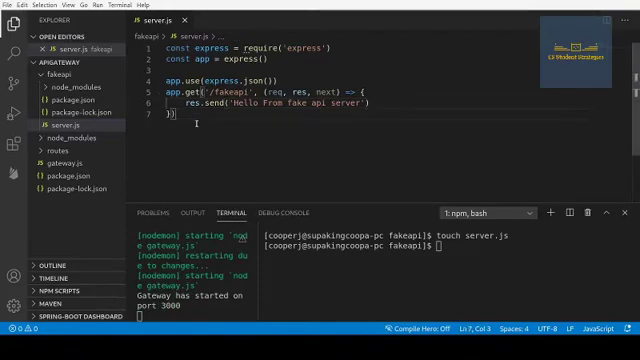
{"action": "type", "text": "a"}
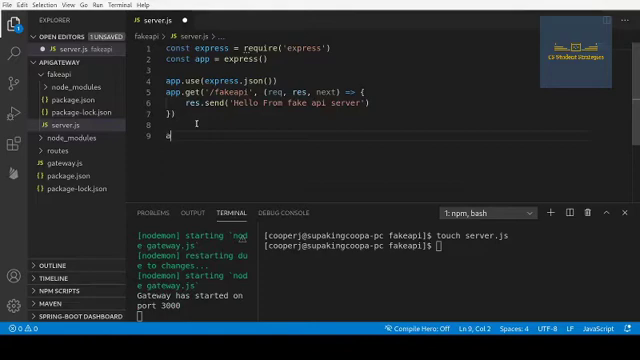
{"action": "type", "text": "p"}
{"action": "type", "text": "c"}
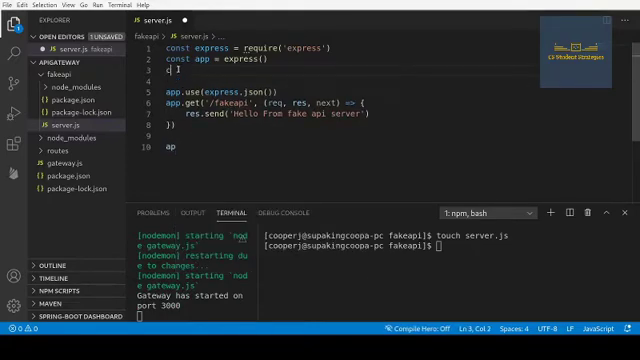
{"action": "type", "text": "onst"}
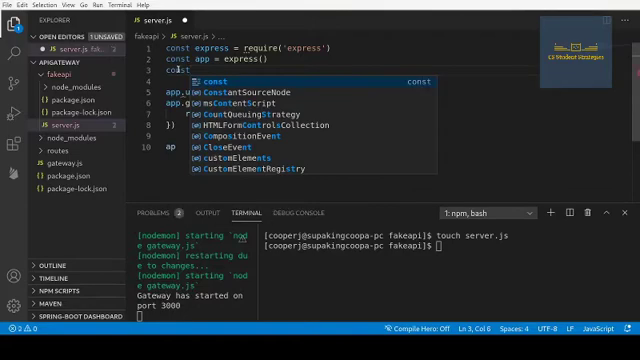
{"action": "type", "text": "PORT"}
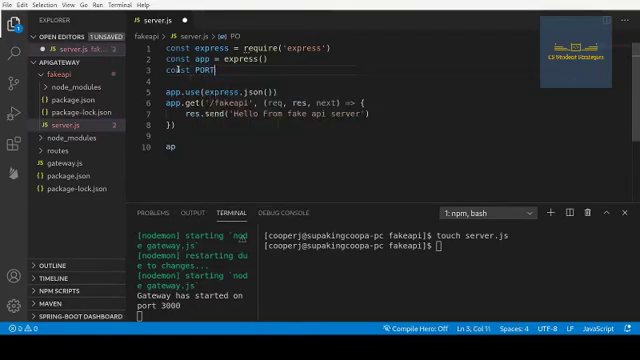
{"action": "type", "text": "= 3001"}
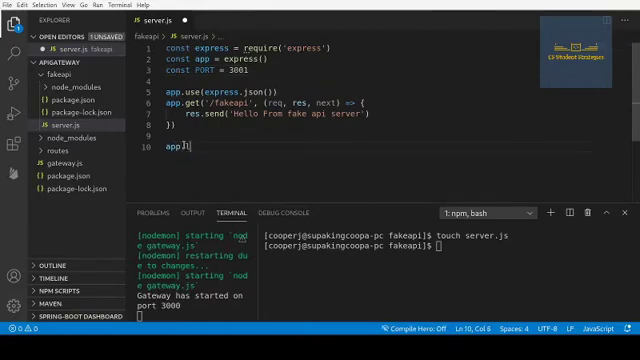
{"action": "type", "text": "isten()"}
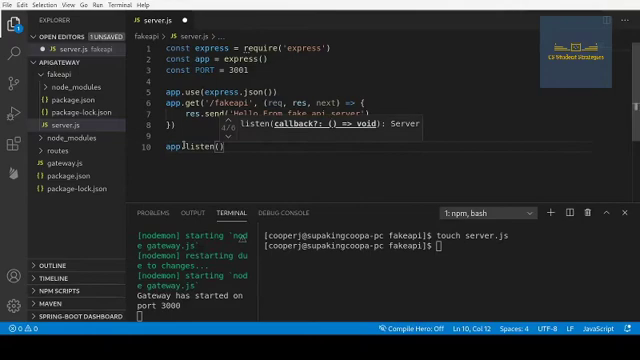
{"action": "type", "text": "PORT"}
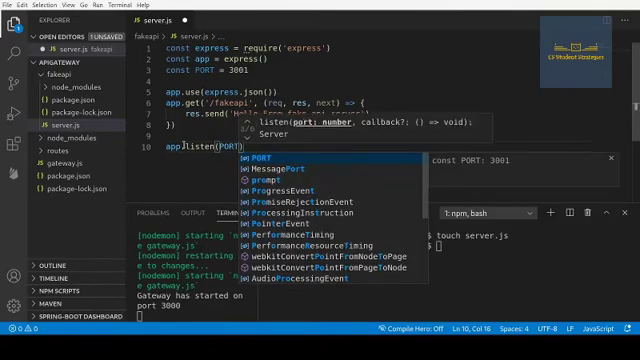
{"action": "type", "text": ", ()"}
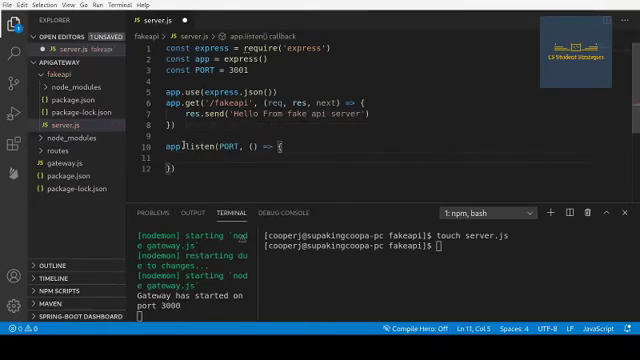
{"action": "type", "text": "console.log("}
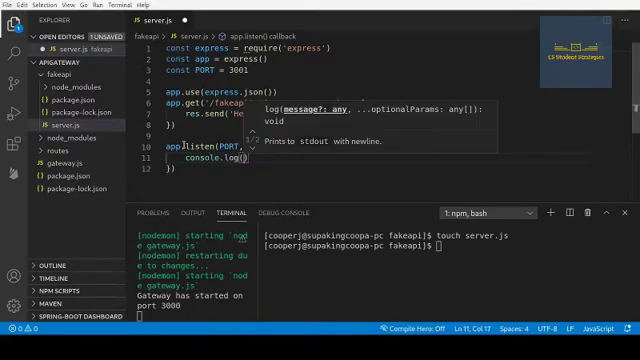
{"action": "type", "text": "Ser"}
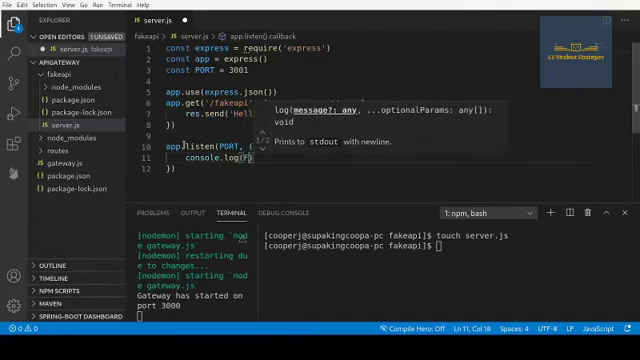
{"action": "type", "text": "Fake server started on port ' +"}
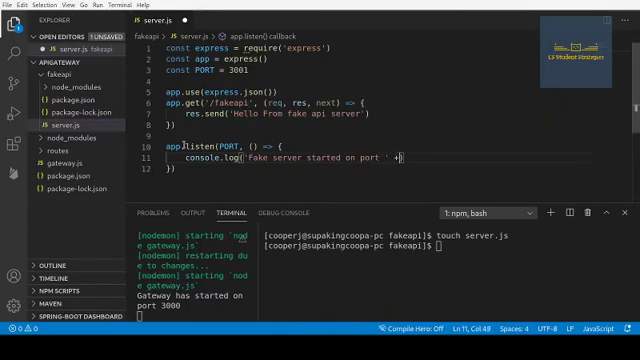
{"action": "type", "text": "300"}
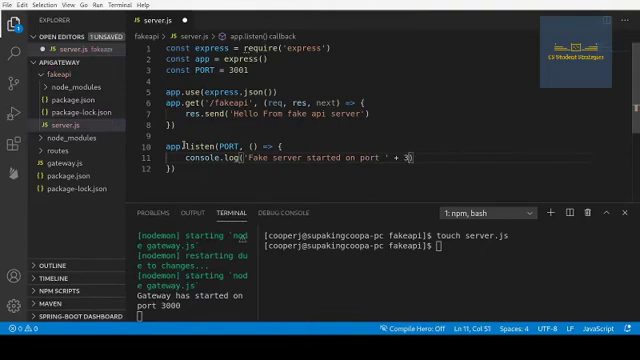
{"action": "type", "text": "PORT"}
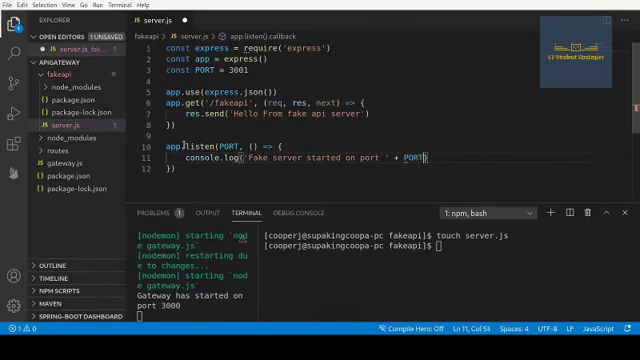
{"action": "type", "text": "PORT"}
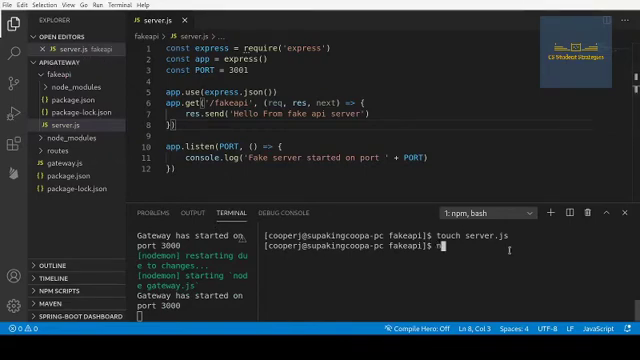
{"action": "type", "text": "node server.js"}
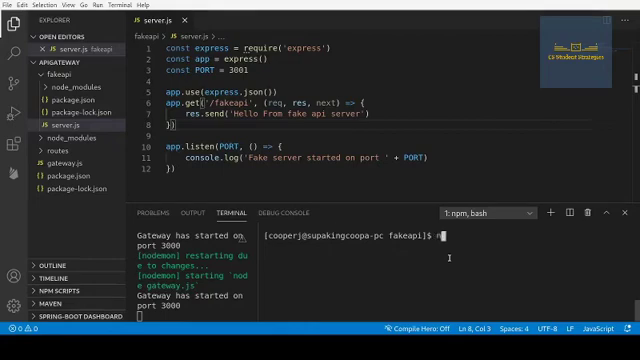
{"action": "type", "text": "node"}
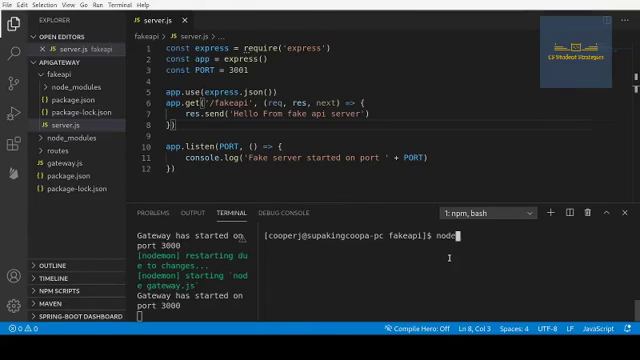
{"action": "type", "text": "ohup"}
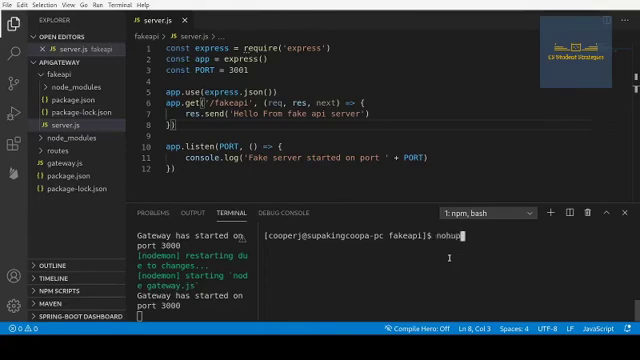
{"action": "type", "text": "node"}
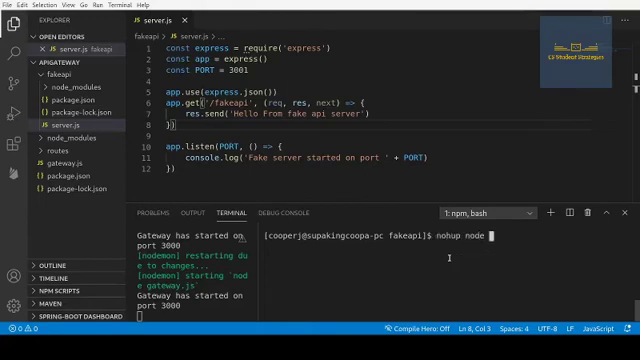
{"action": "type", "text": "ser"}
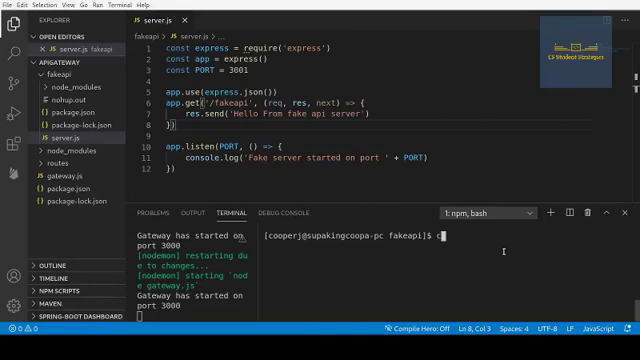
{"action": "type", "text": "curl"}
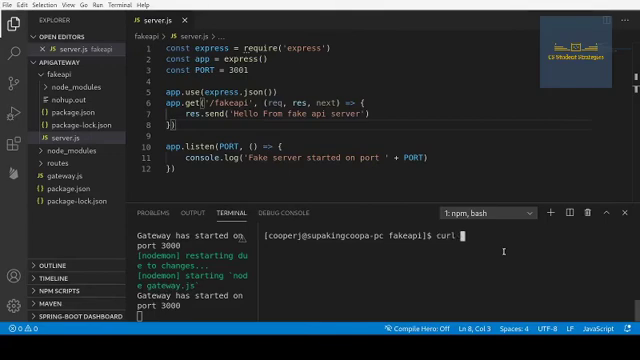
{"action": "type", "text": "http://"}
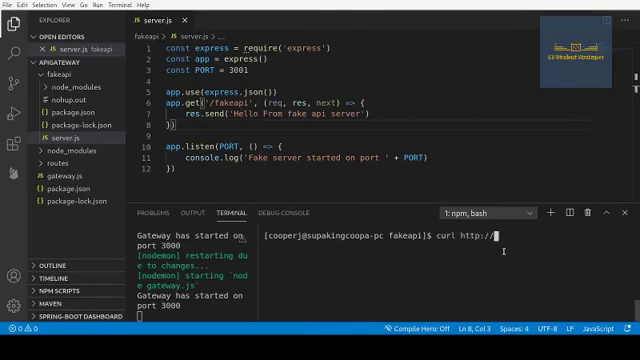
{"action": "type", "text": "localhost:"}
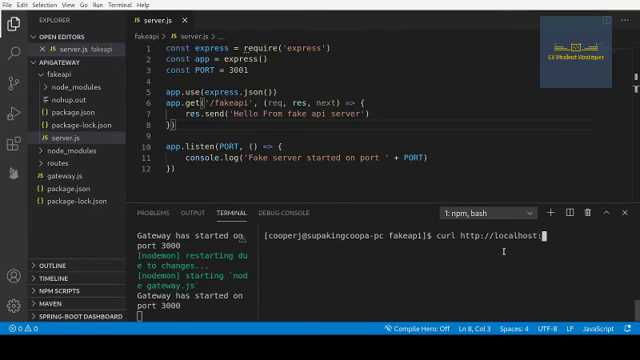
{"action": "type", "text": "3001"}
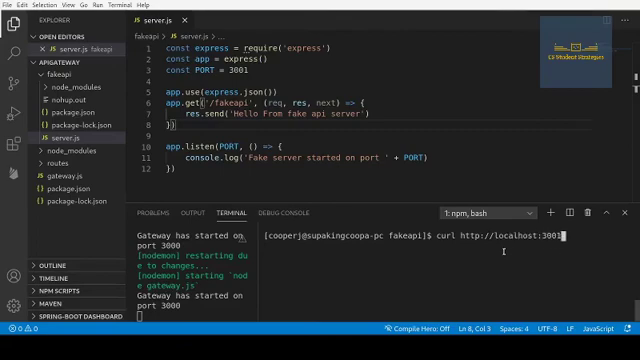
{"action": "type", "text": "/fakeapi"}
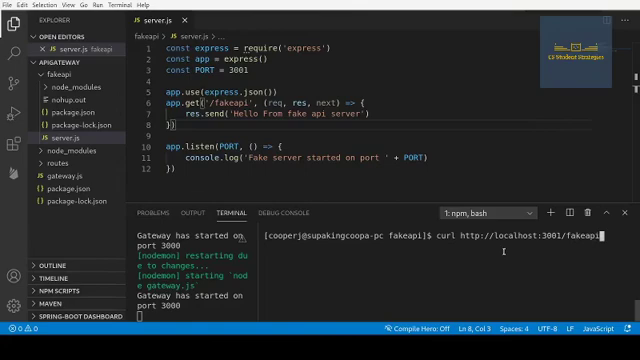